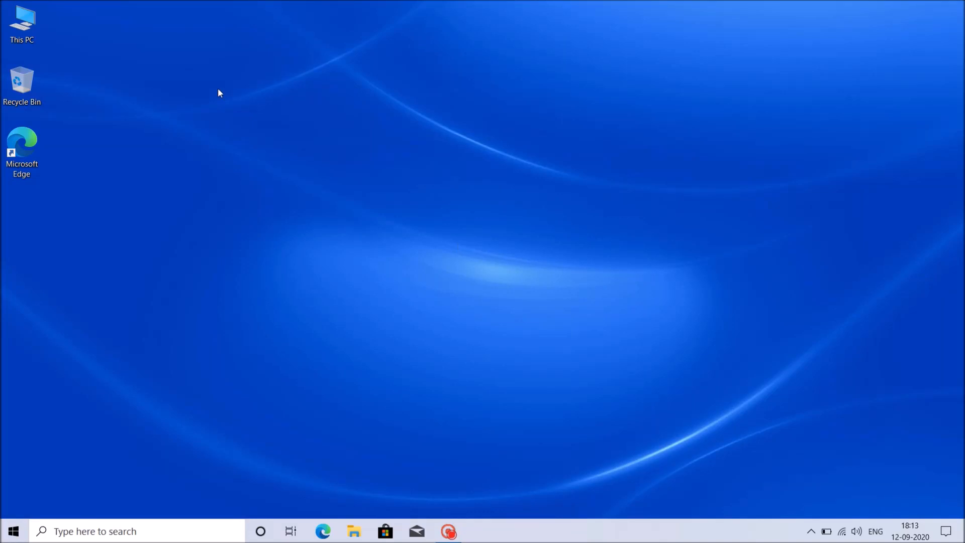
Briefly view the computer's drives overview from the desktop shortcut and close it
left_click(21, 23)
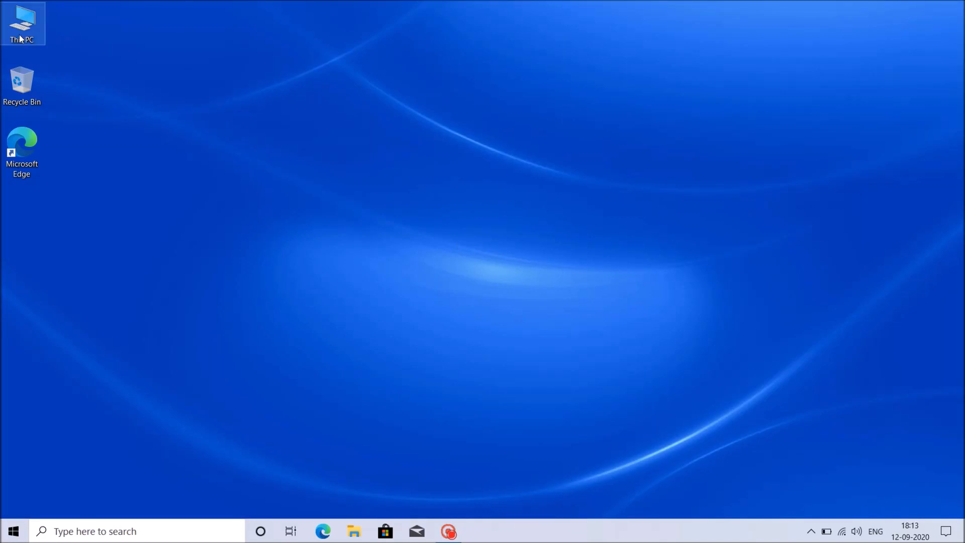
double_click(22, 23)
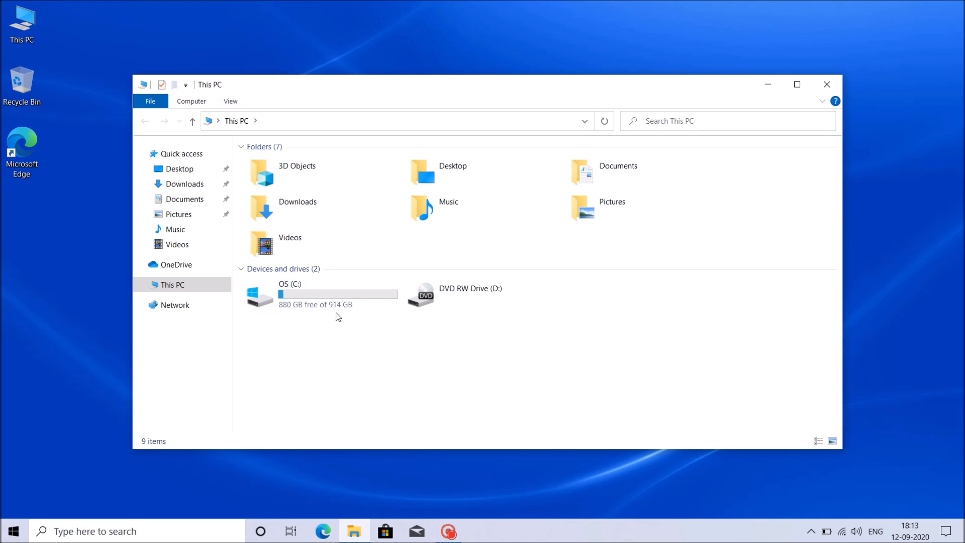
left_click(826, 85)
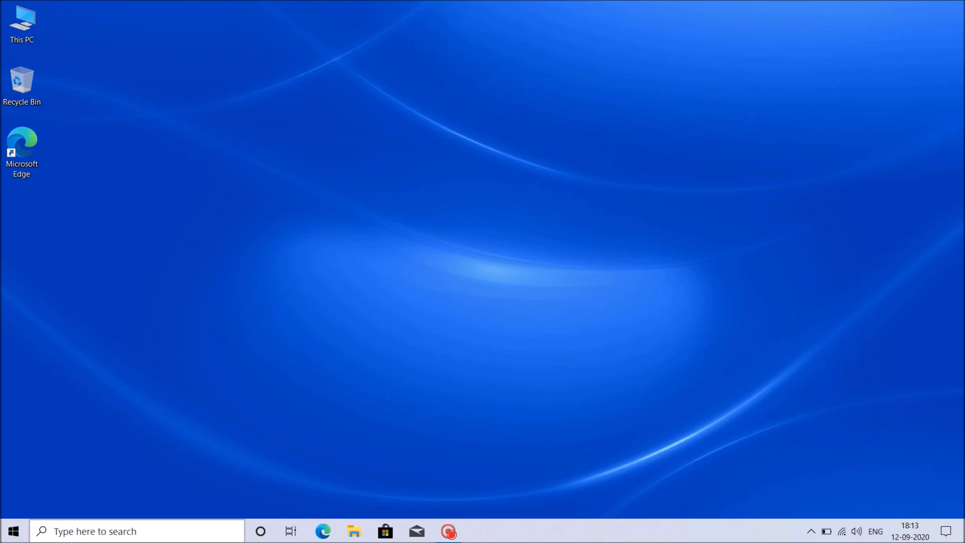
Search for 'disk ma' to launch Disk Management (Create and format hard disk partitions)
type("d")
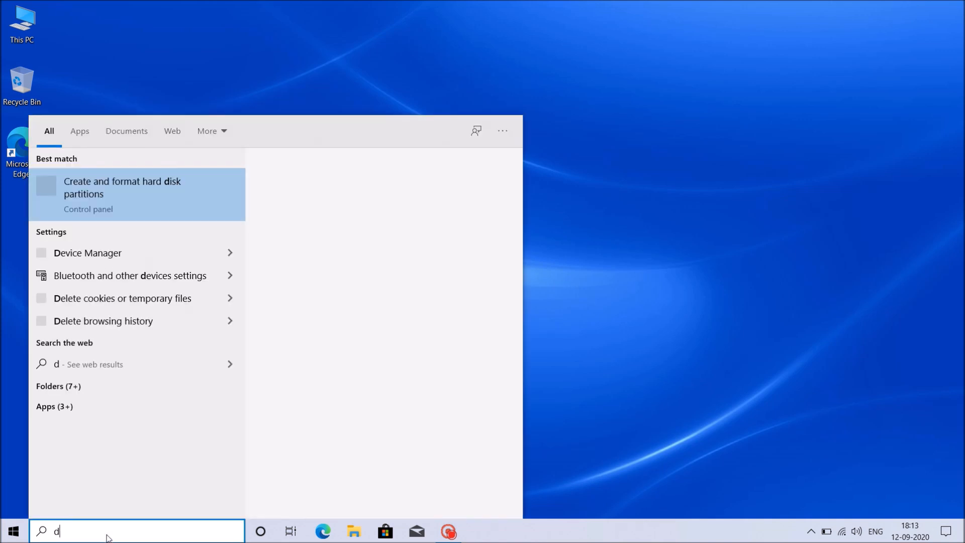
type("isc ma")
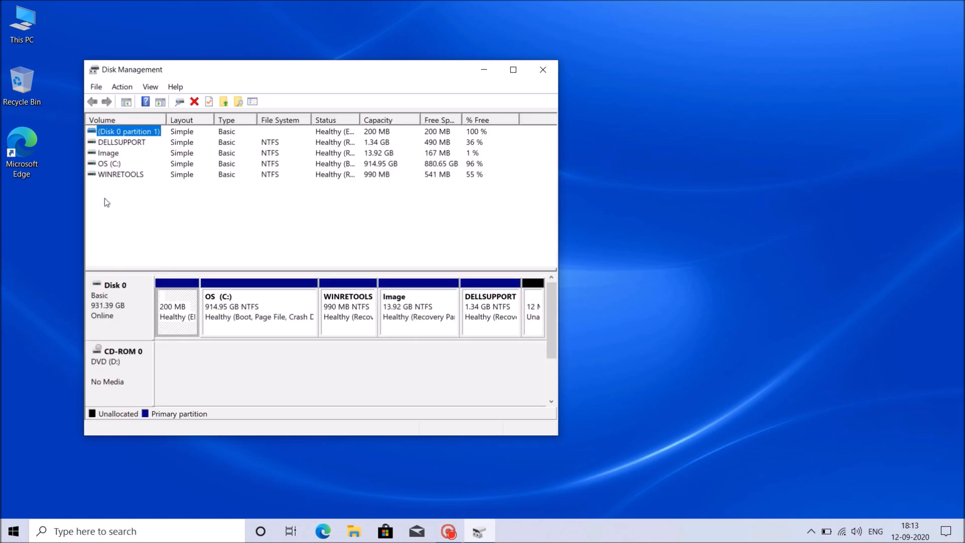
Maximize the Disk Management window to reveal Disk 0's full partition layout
left_click(512, 70)
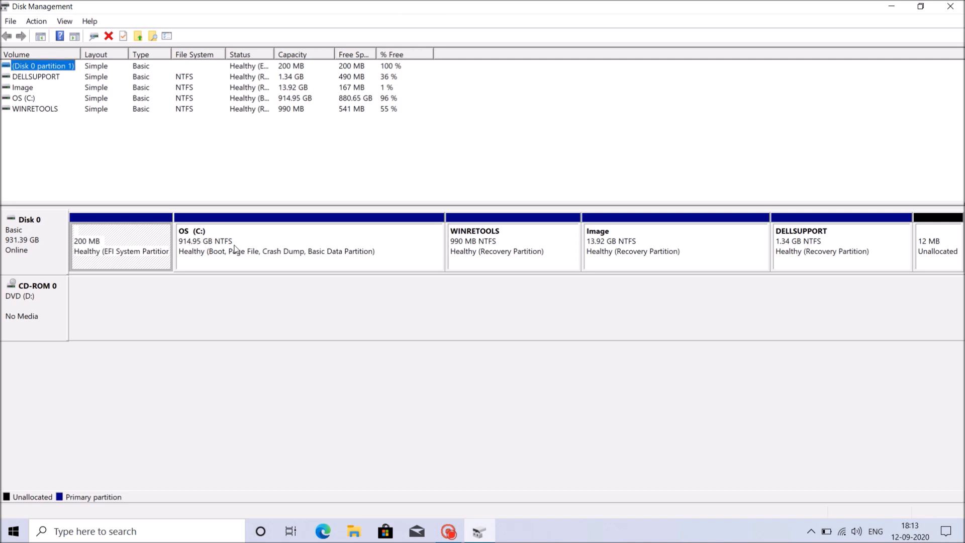
mouse_move(239, 251)
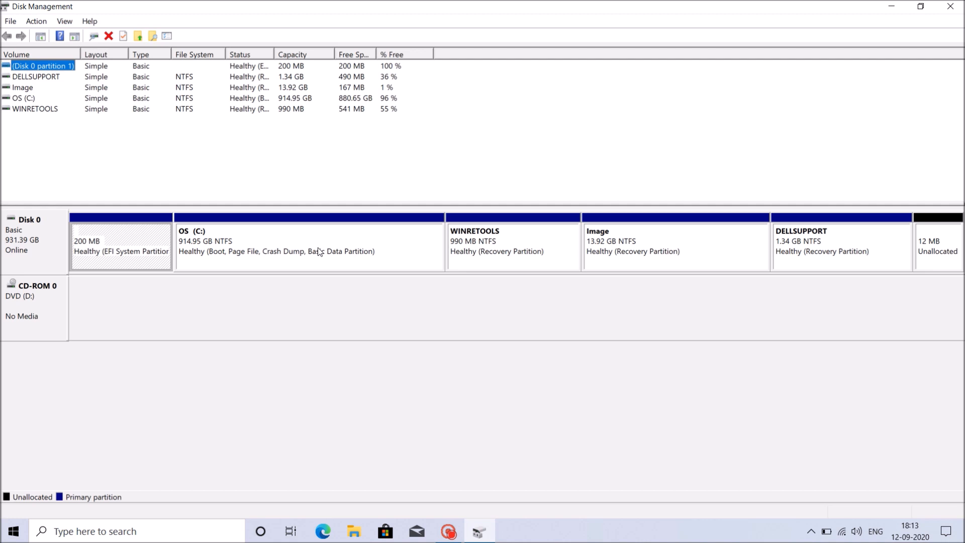
Start shrinking OS (C:) and enter 600000 MB to shrink, leaving 336911 MB total
right_click(307, 246)
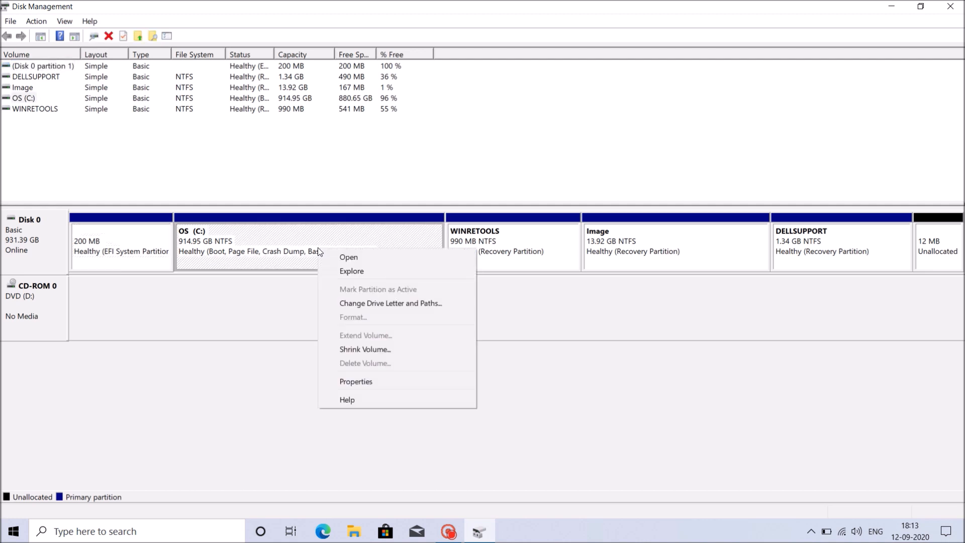
mouse_move(364, 349)
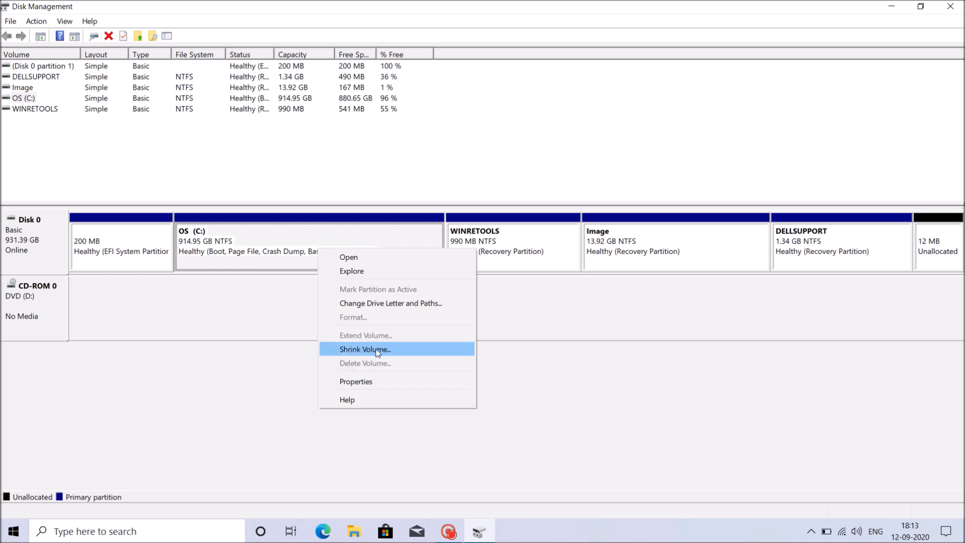
left_click(364, 349)
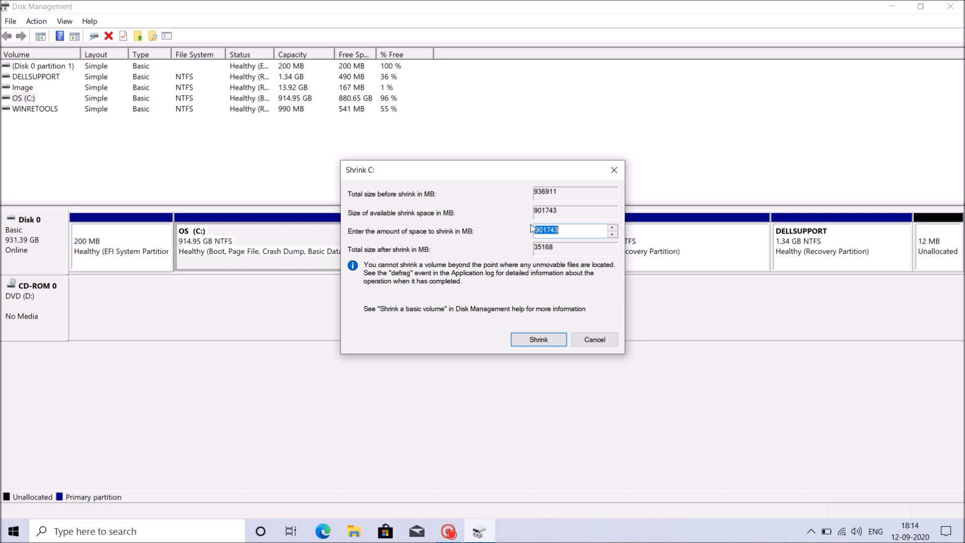
mouse_move(449, 238)
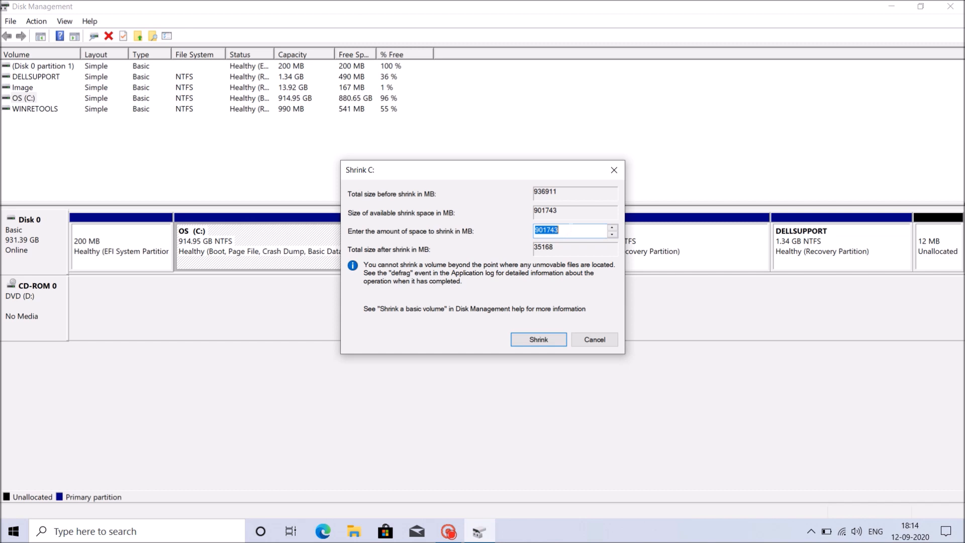
type("901")
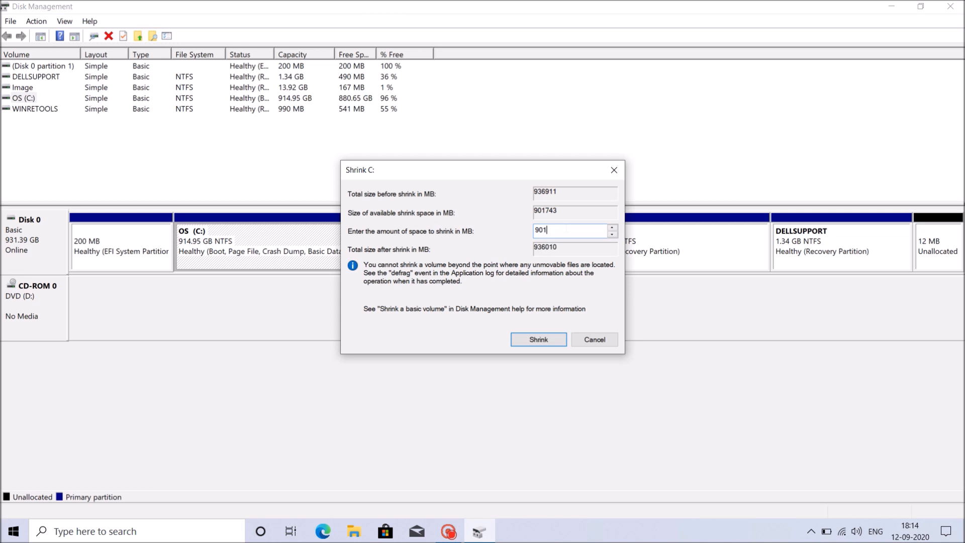
type("600000")
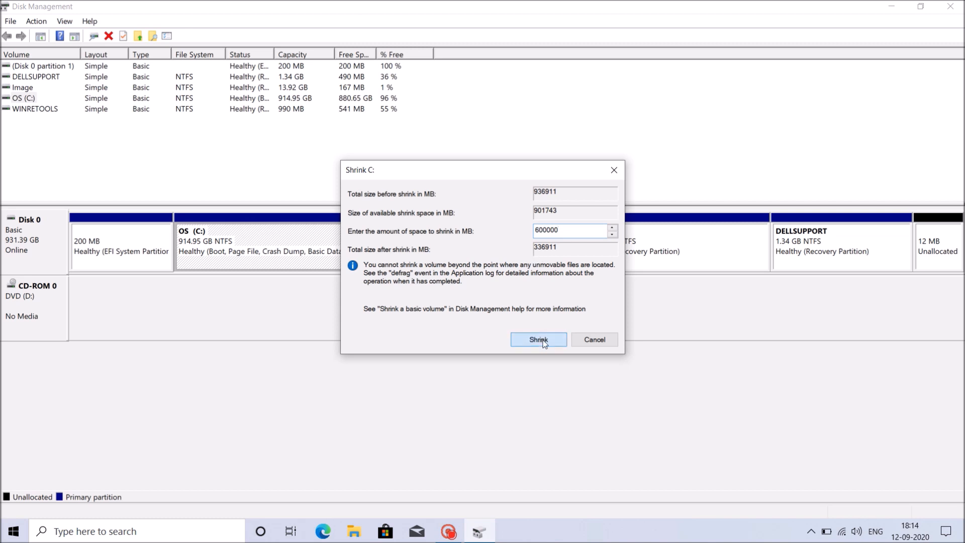
Apply the shrink so C: becomes 329.01 GB with 585.94 GB unallocated after it
left_click(538, 340)
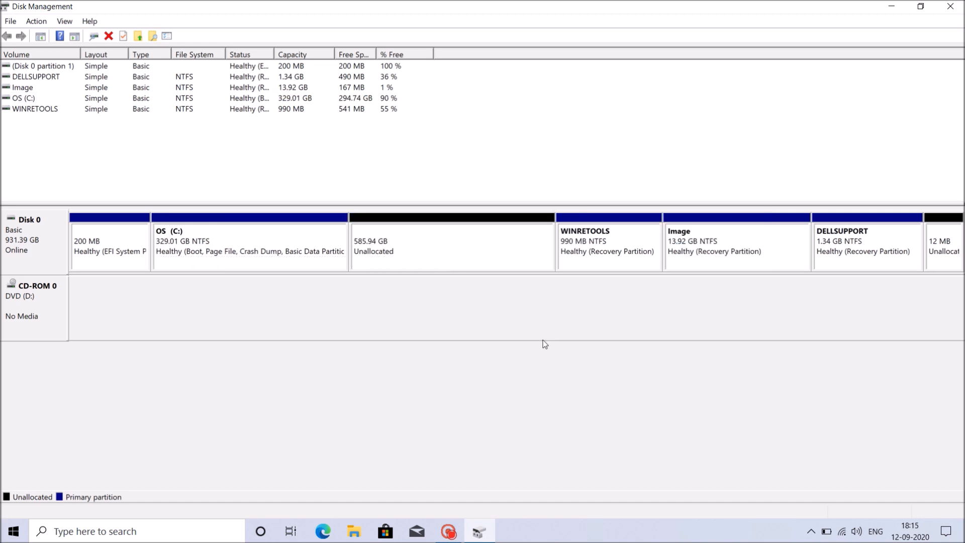
mouse_move(251, 299)
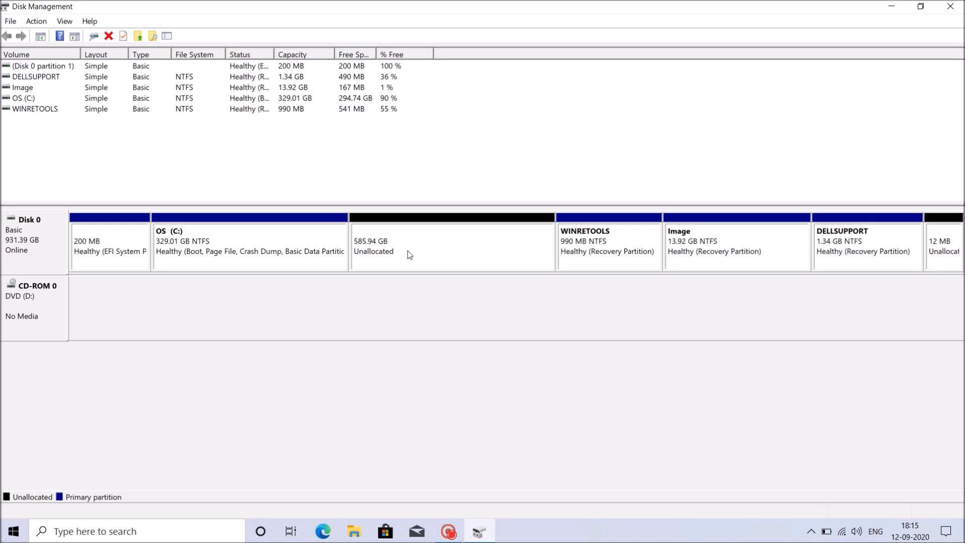
Start a New Simple Volume on the 585.94 GB unallocated space with size 200000 MB
right_click(409, 254)
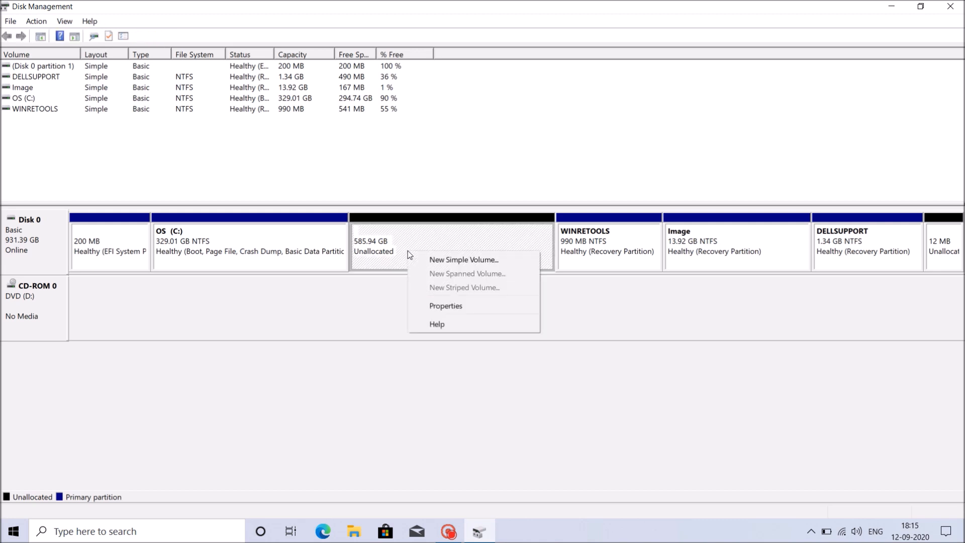
left_click(464, 259)
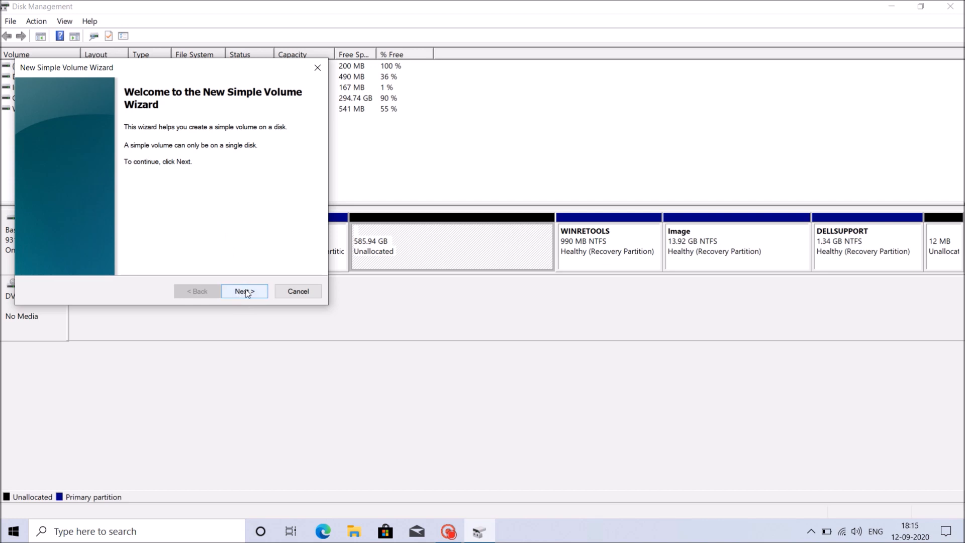
left_click(244, 290)
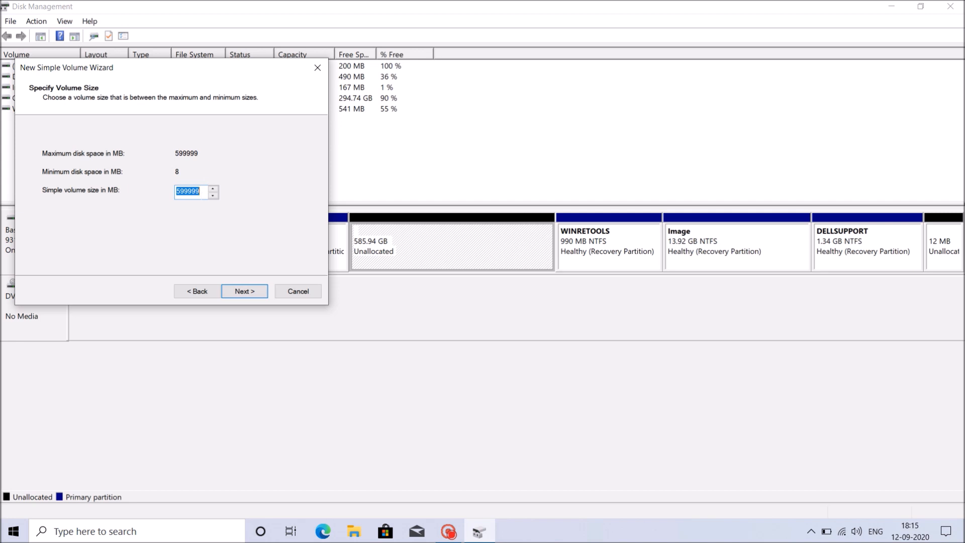
type("200000")
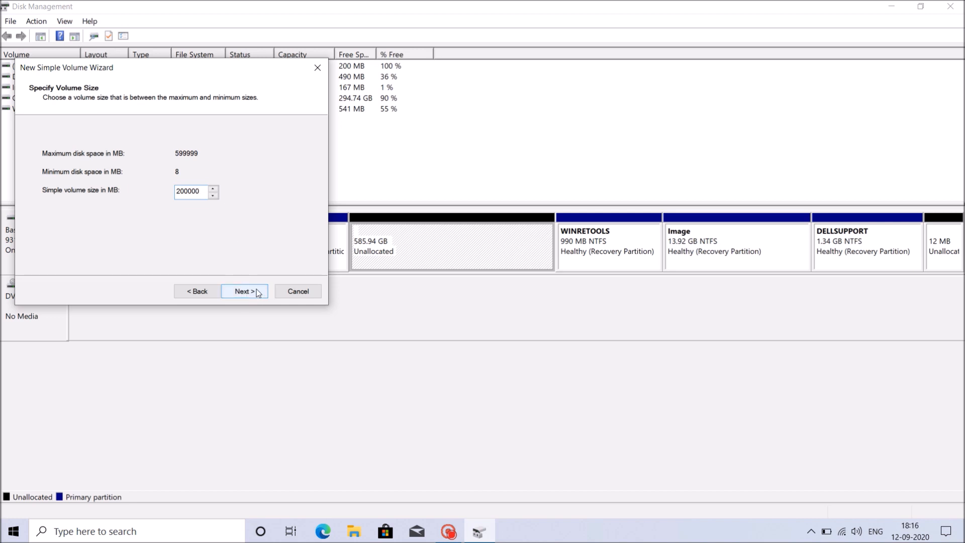
Accept the 200000 MB size and keep drive letter E for the new volume
left_click(243, 291)
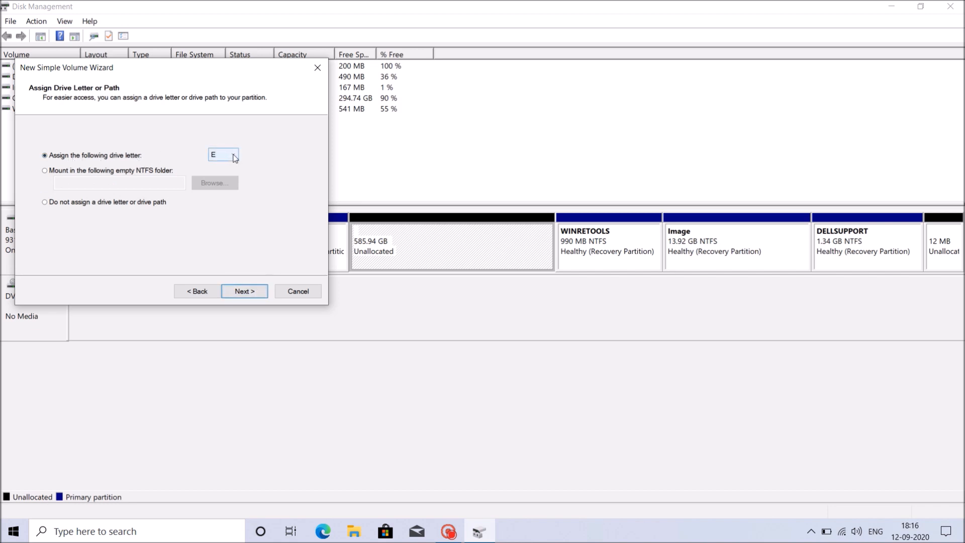
left_click(234, 154)
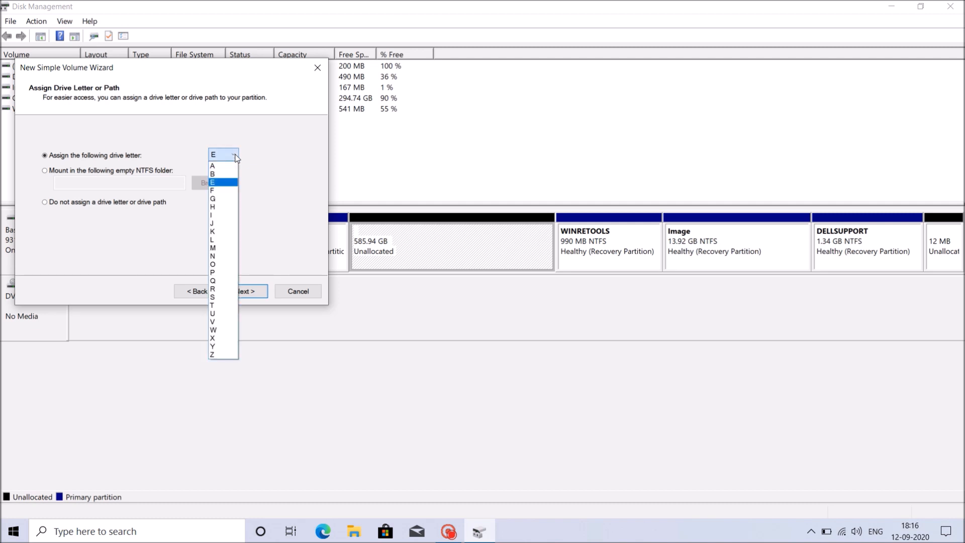
mouse_move(236, 182)
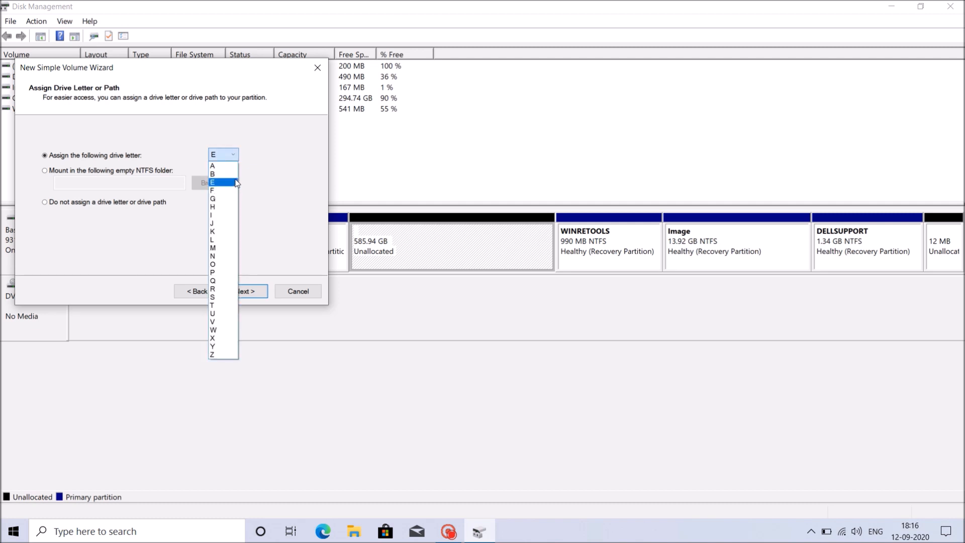
left_click(212, 182)
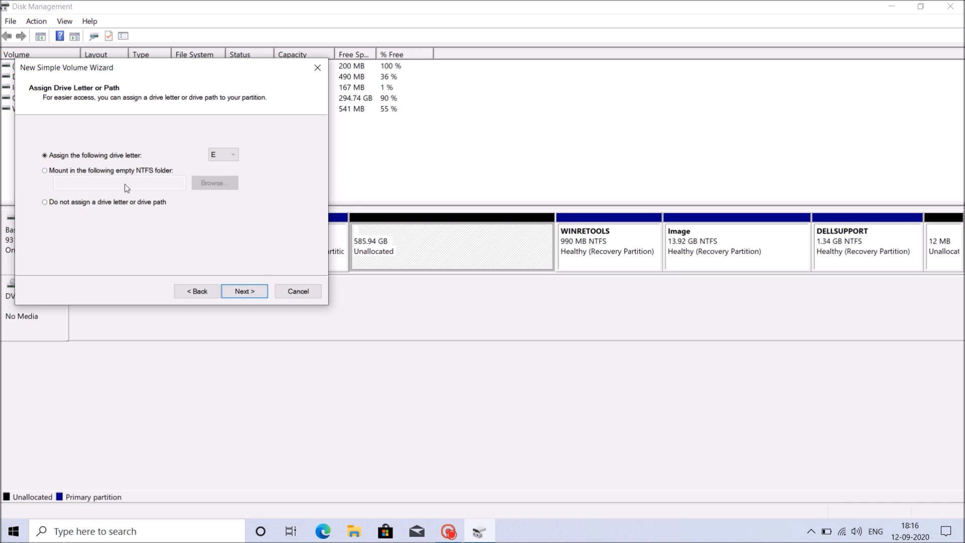
mouse_move(185, 203)
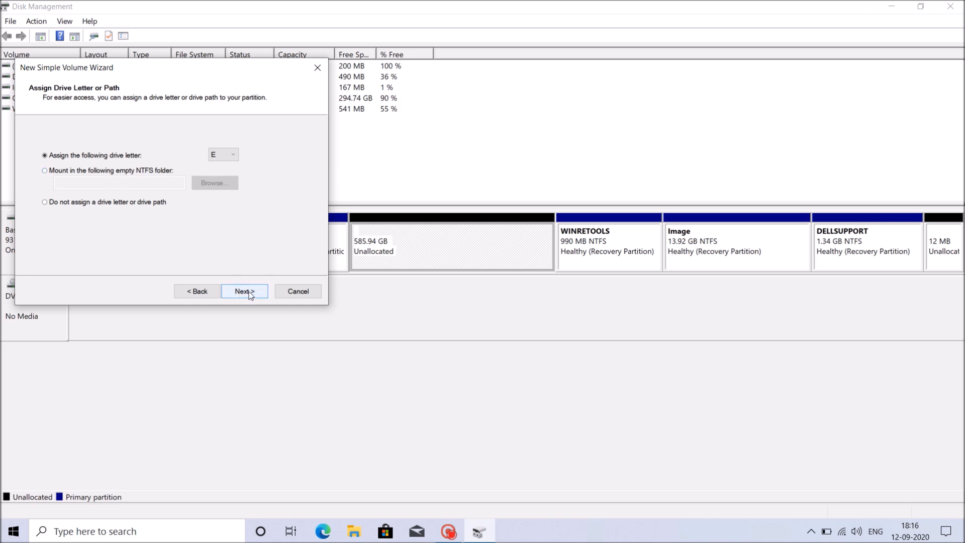
Finish the wizard with NTFS quick format and a blank label, creating volume E:
left_click(243, 291)
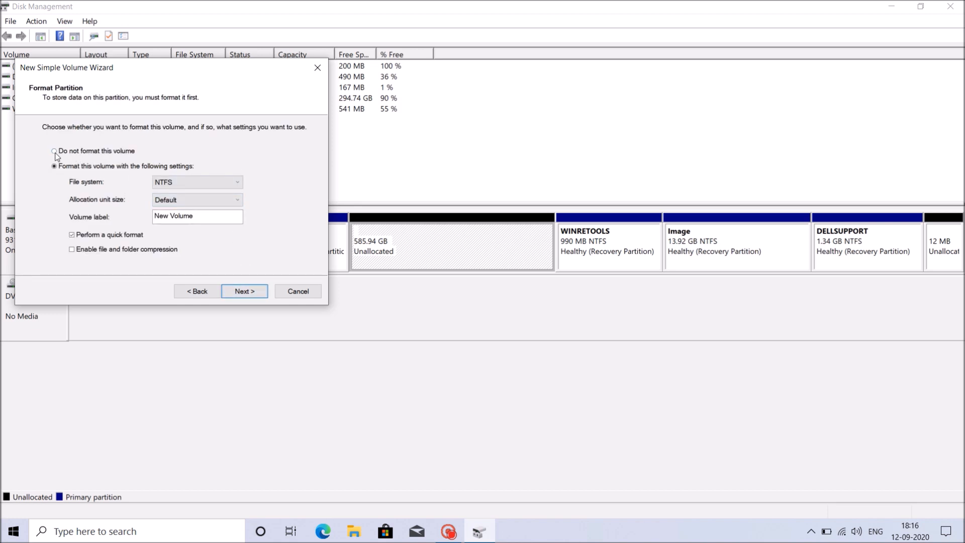
left_click(54, 166)
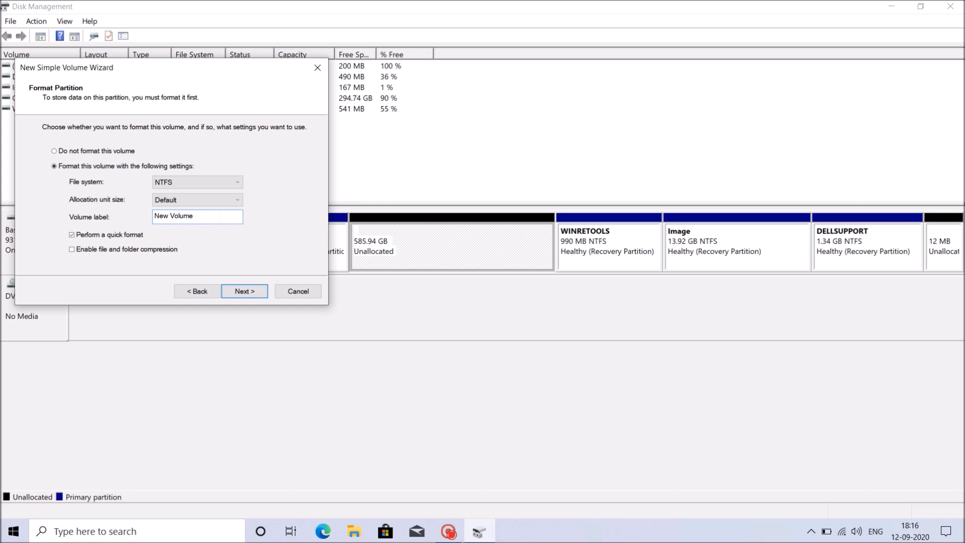
left_click(197, 217)
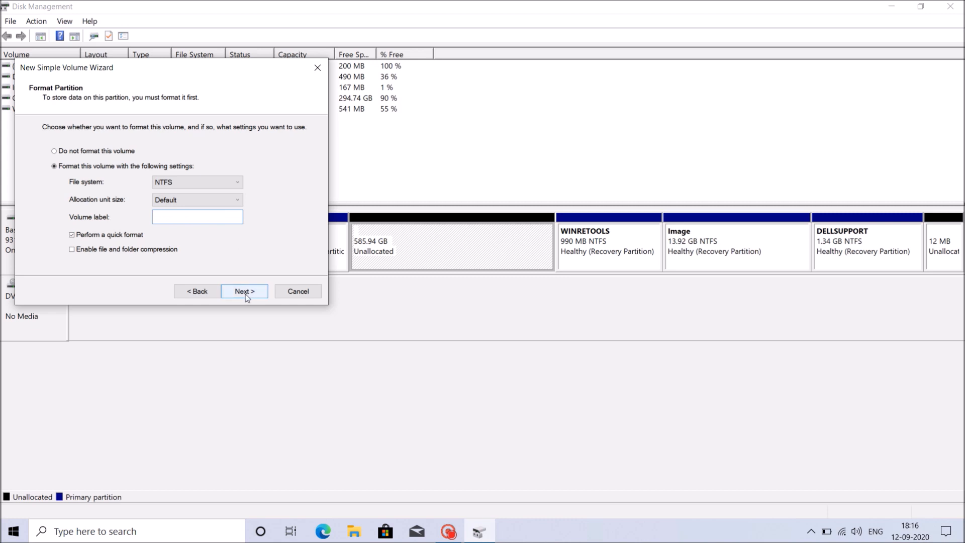
left_click(243, 292)
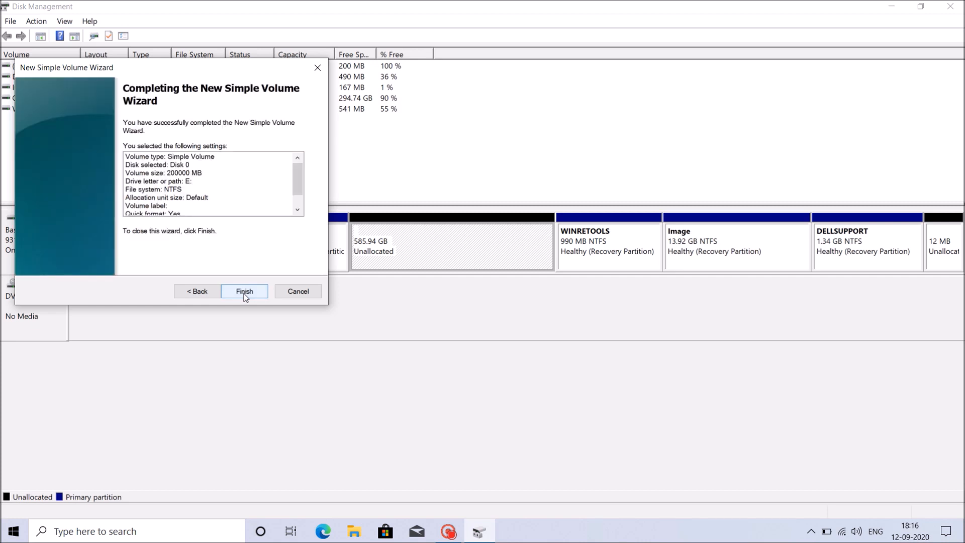
left_click(244, 292)
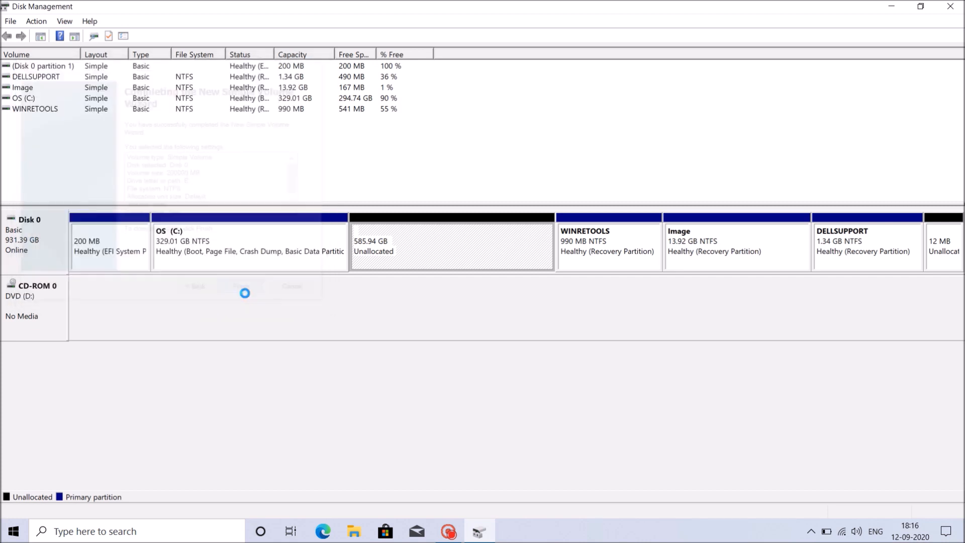
Bring up options for the remaining 390.63 GB unallocated space after E:
left_click(245, 286)
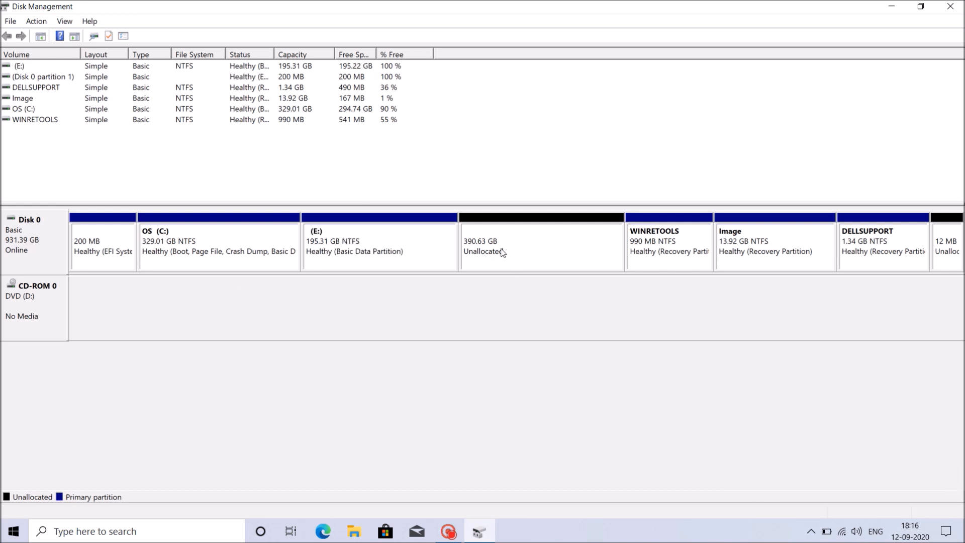
mouse_move(500, 254)
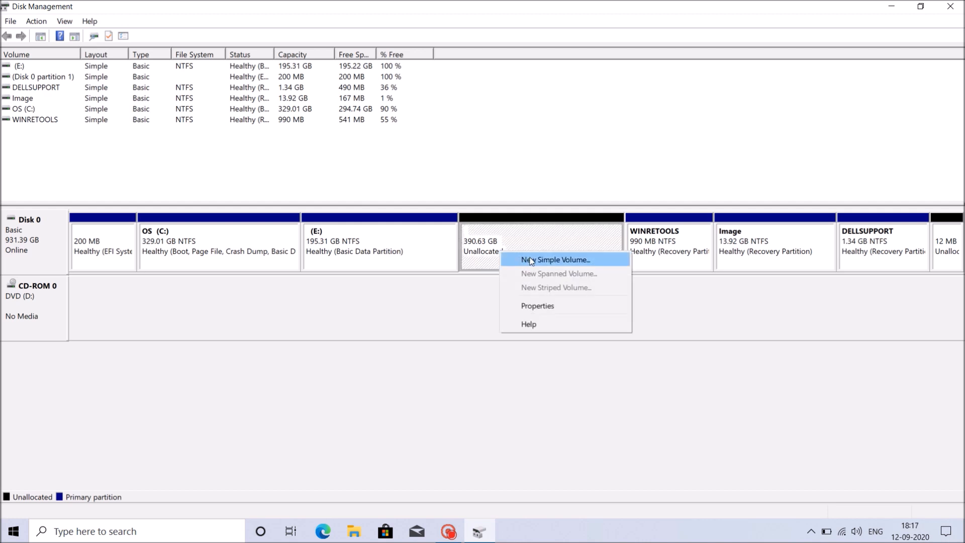
Start a second New Simple Volume sized 200000 MB on the unallocated space
left_click(554, 259)
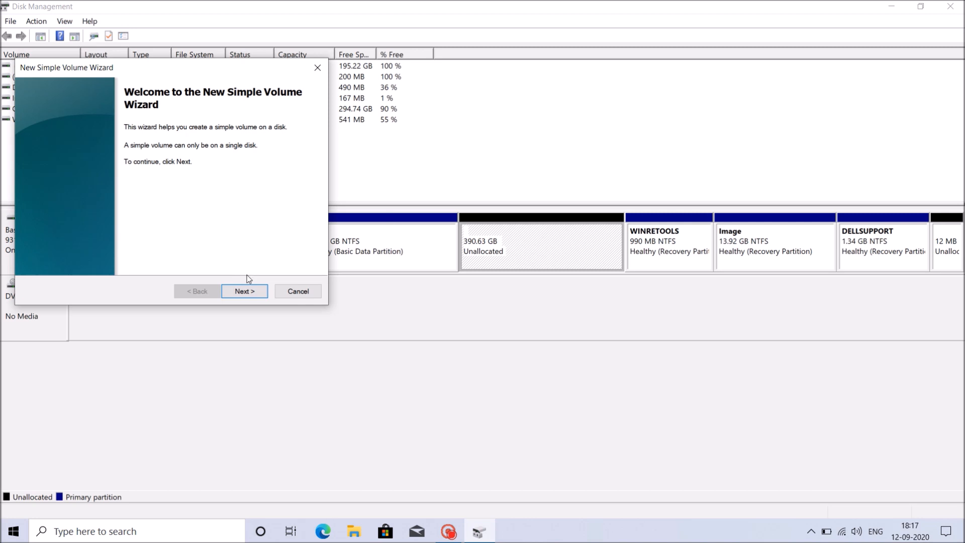
left_click(243, 291)
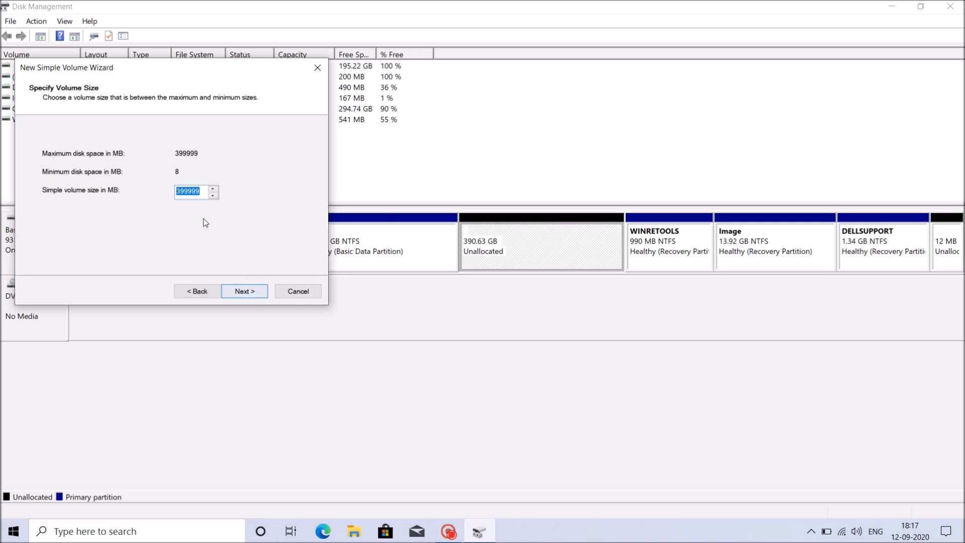
key("Delete")
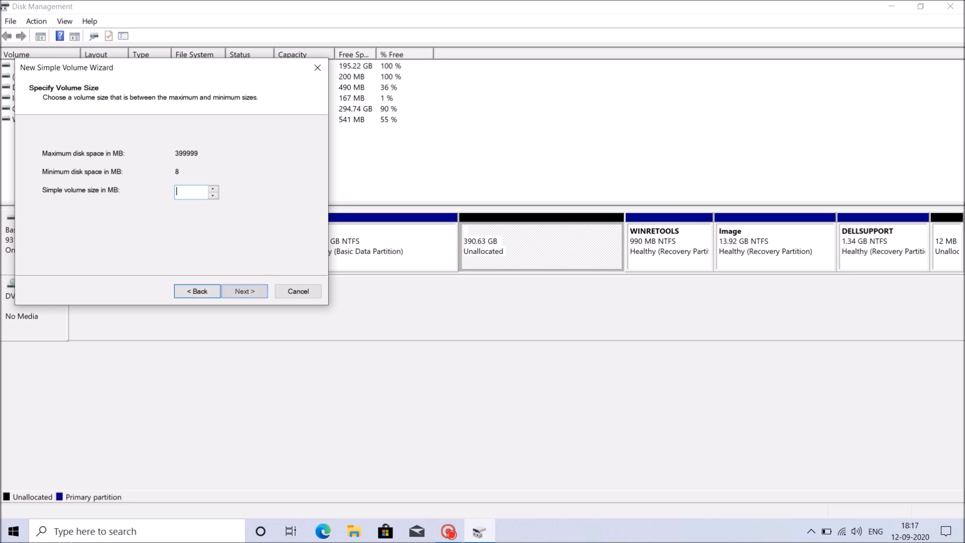
type("200000")
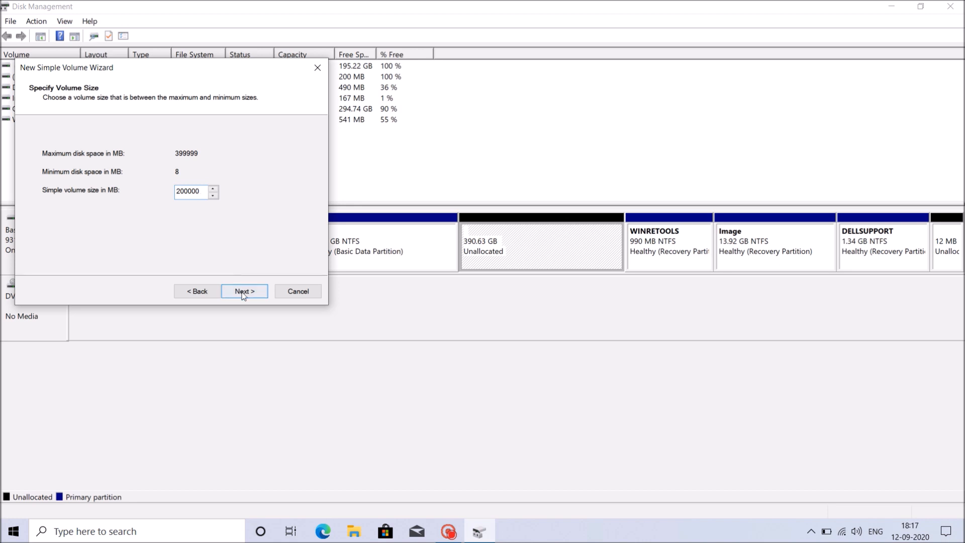
left_click(243, 291)
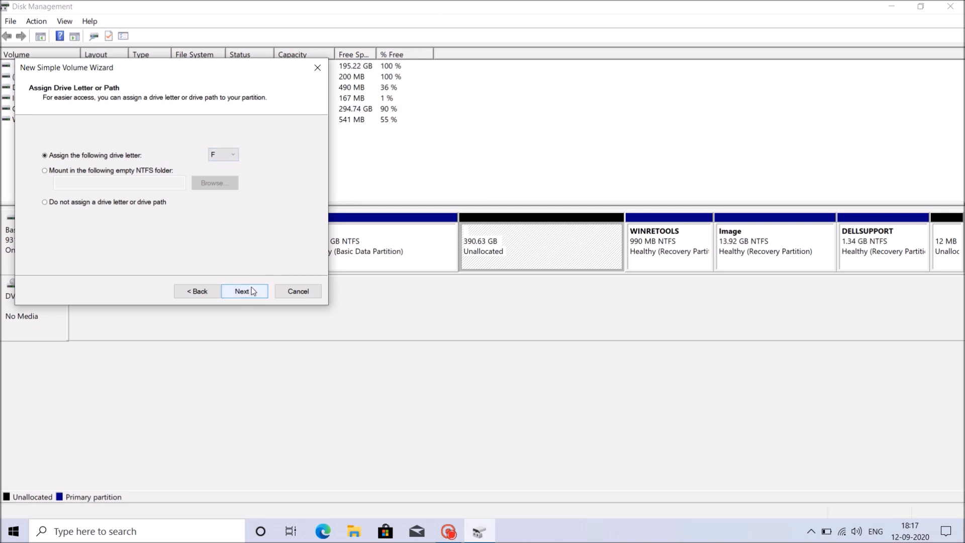
Keep letter F, clear the label and finish creating the NTFS volume F:
left_click(243, 291)
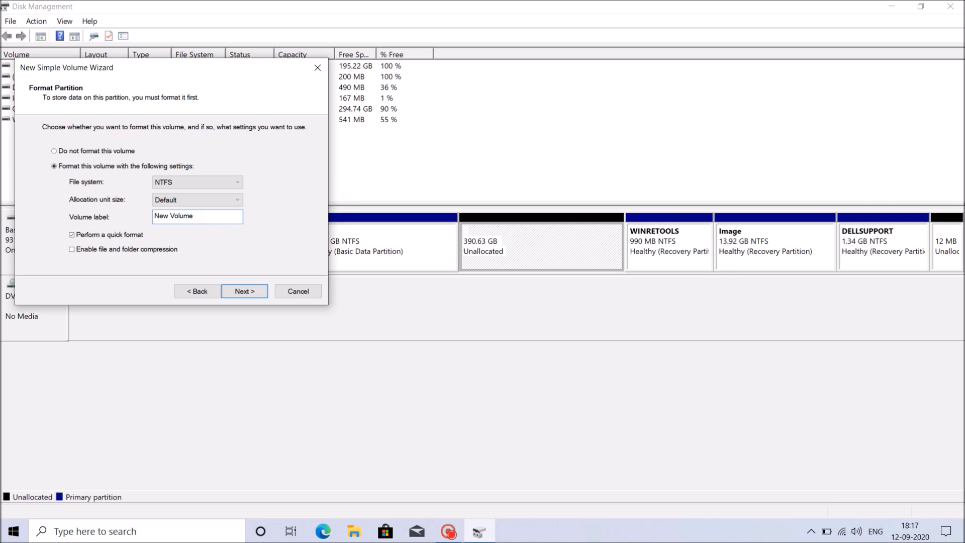
left_click(197, 217)
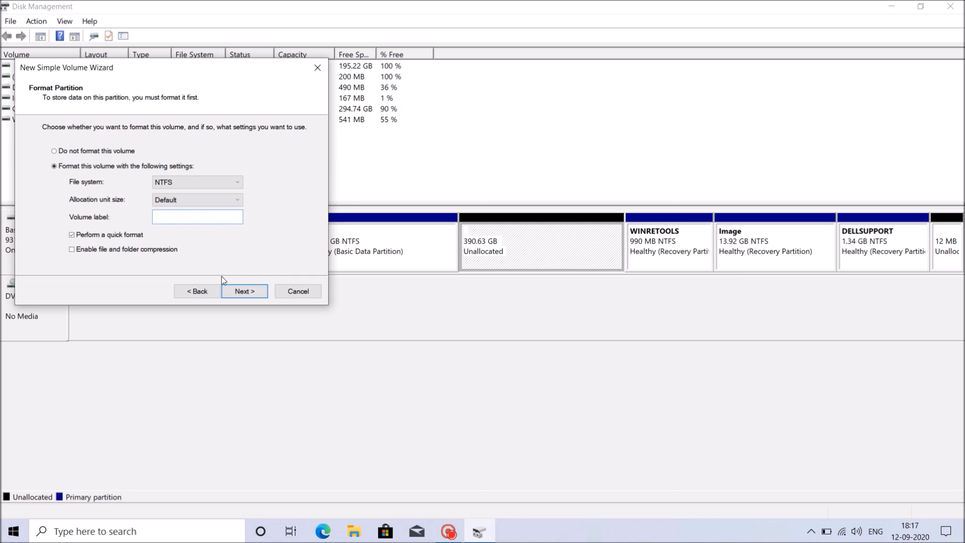
left_click(243, 292)
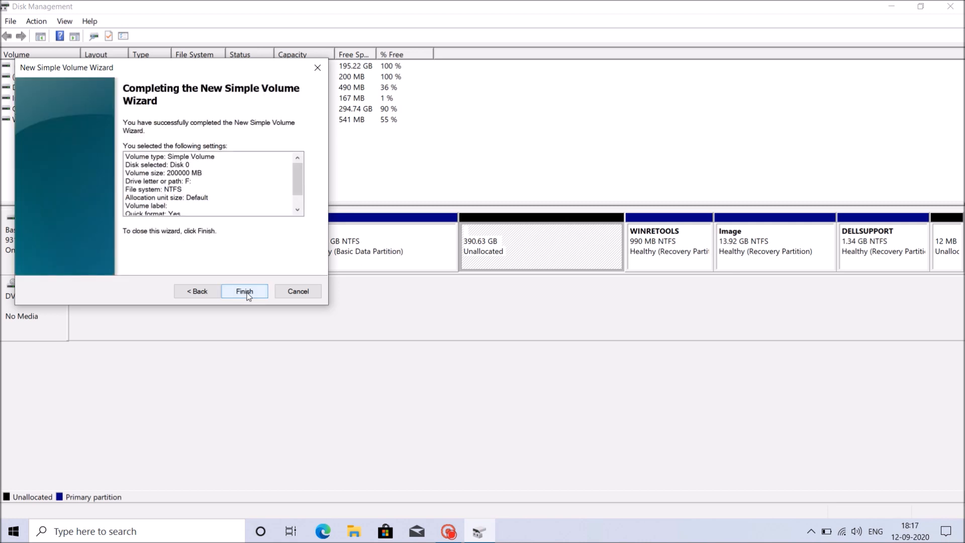
left_click(244, 292)
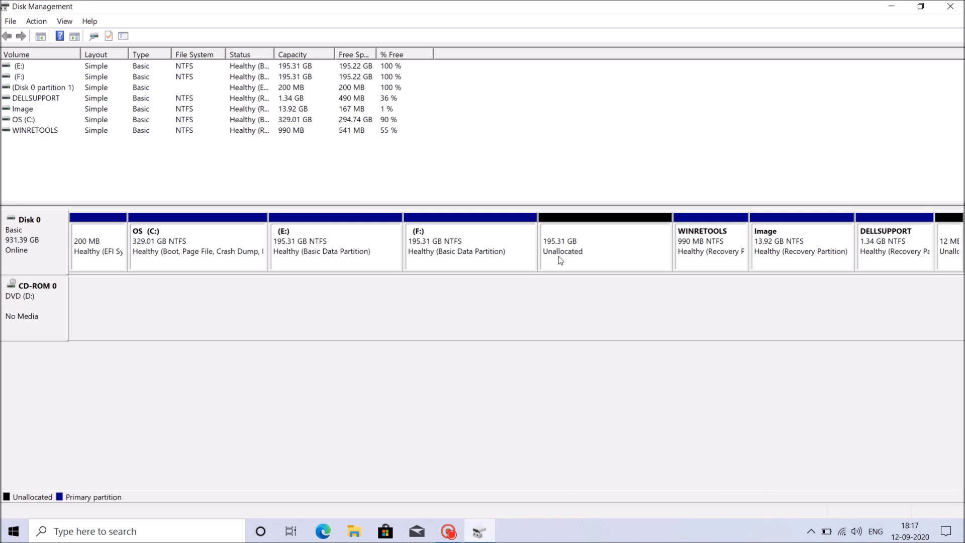
mouse_move(583, 258)
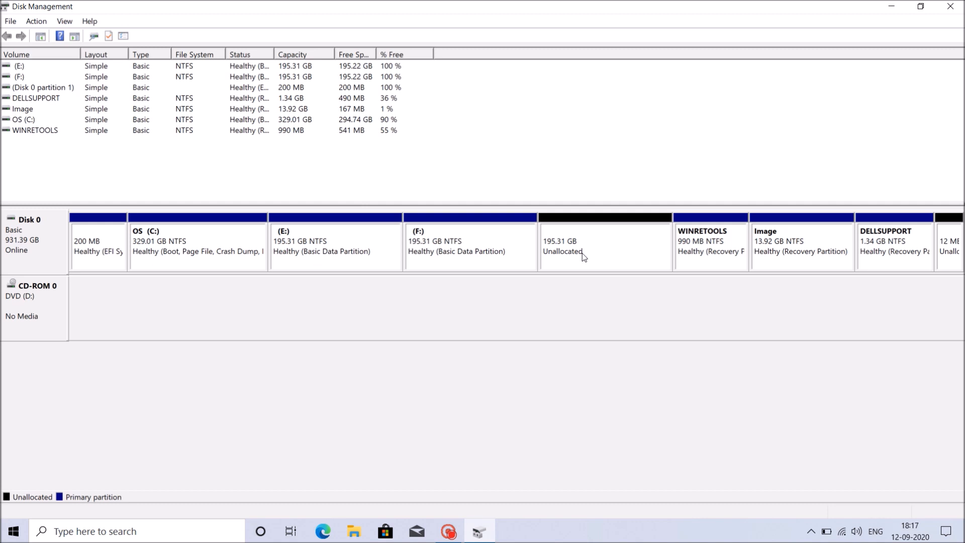
Bring up options for the last 195.31 GB of unallocated space
left_click(605, 246)
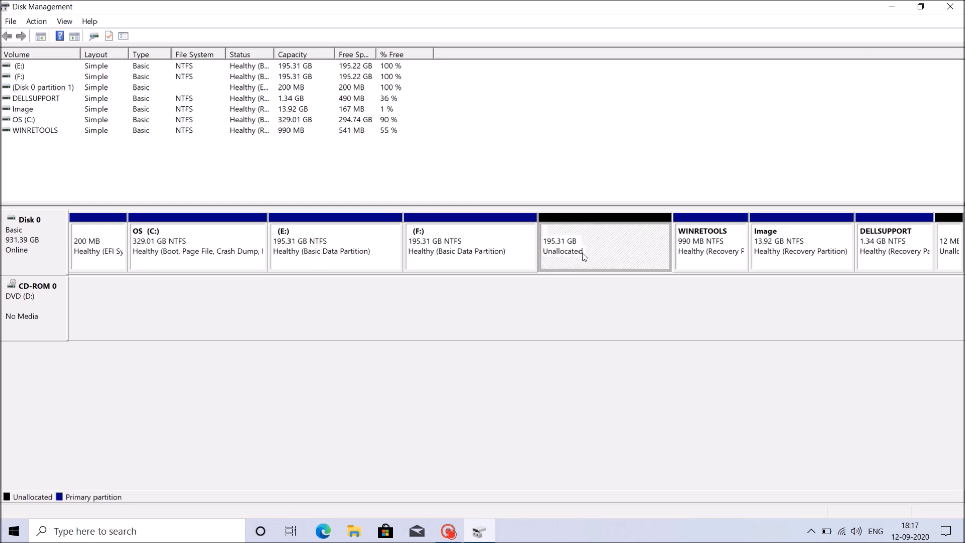
right_click(582, 255)
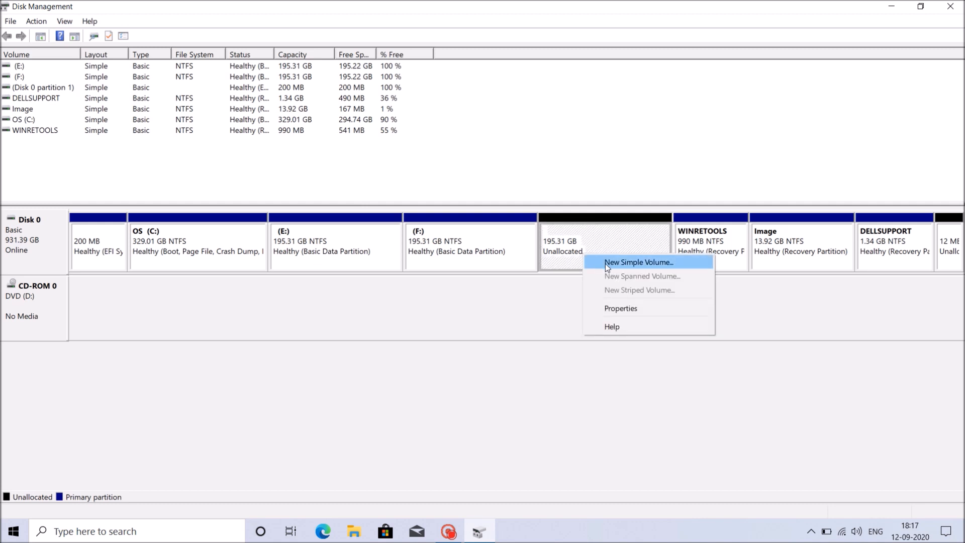
Run the New Simple Volume wizard: 199999 MB, letter G, blank label, NTFS, and finish
left_click(639, 262)
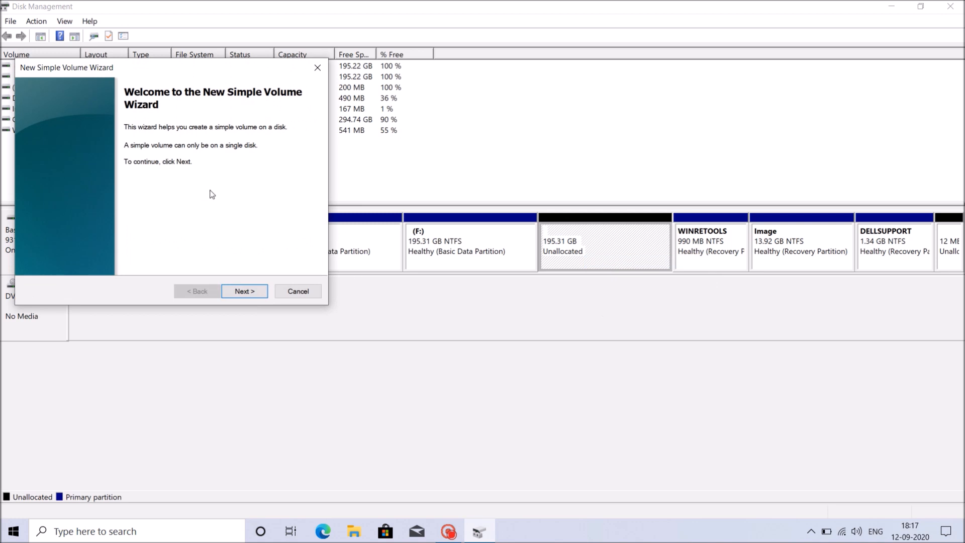
left_click(243, 290)
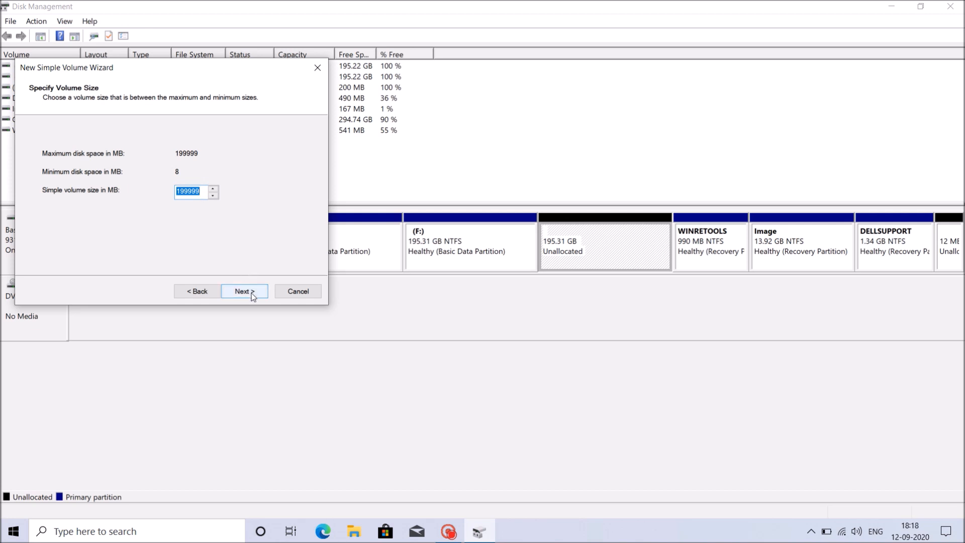
left_click(243, 291)
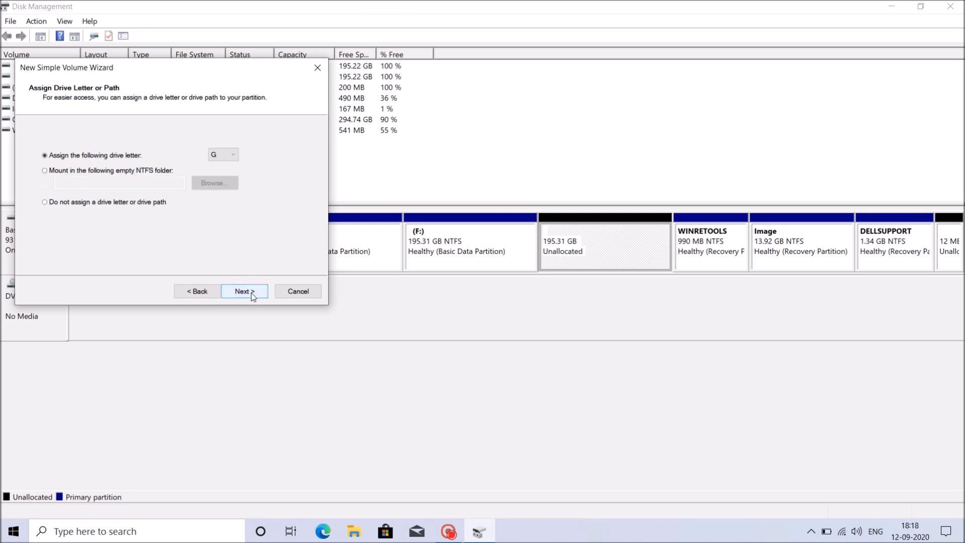
left_click(243, 291)
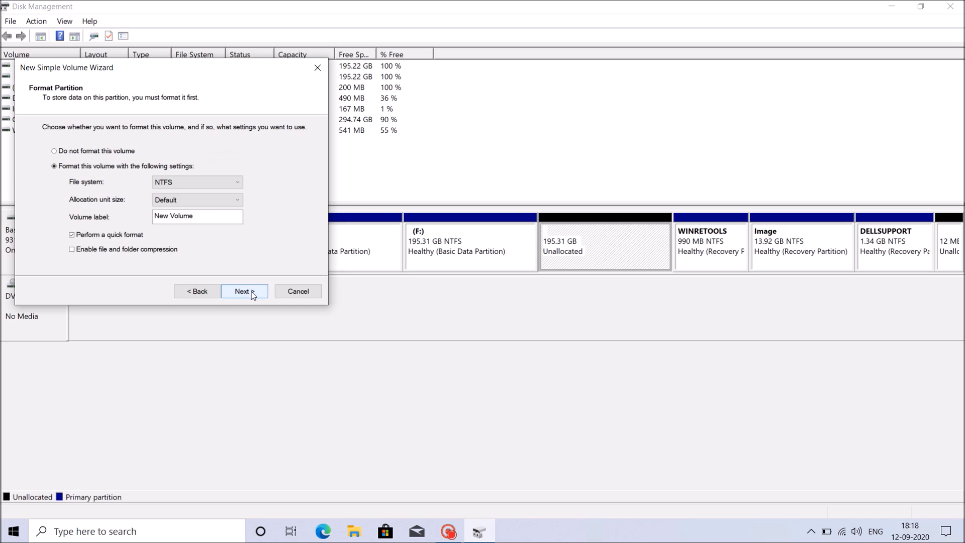
left_click(197, 216)
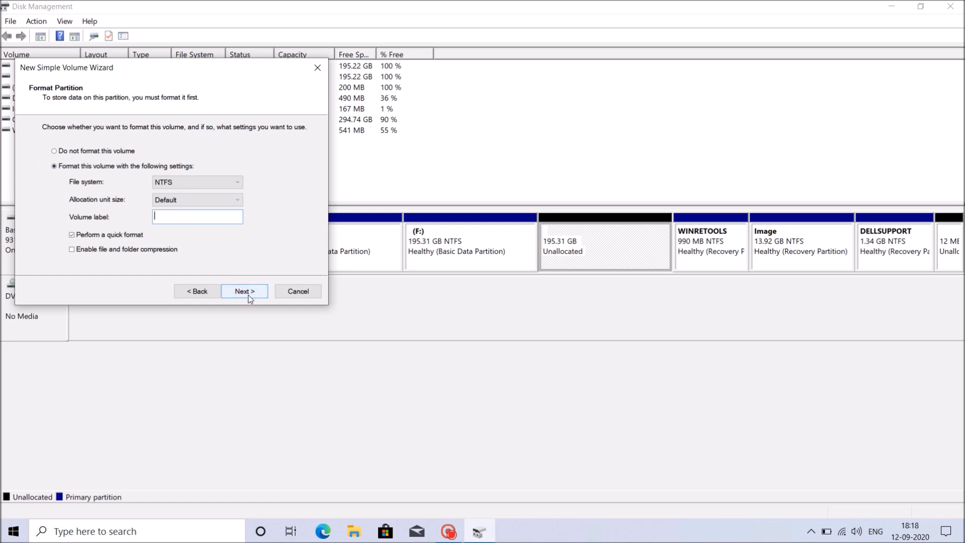
left_click(243, 292)
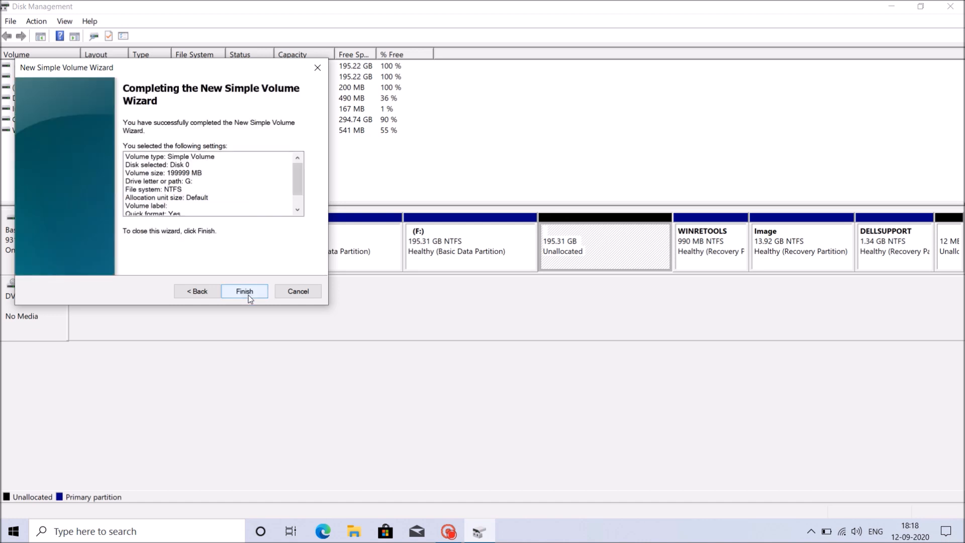
left_click(243, 292)
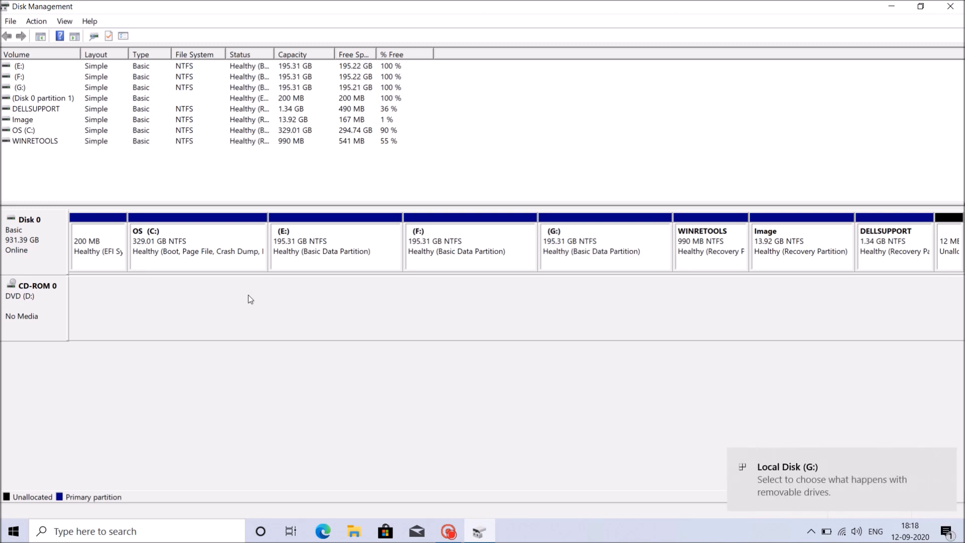
Close Disk Management, returning to the desktop with E:, F: and G: created
left_click(950, 6)
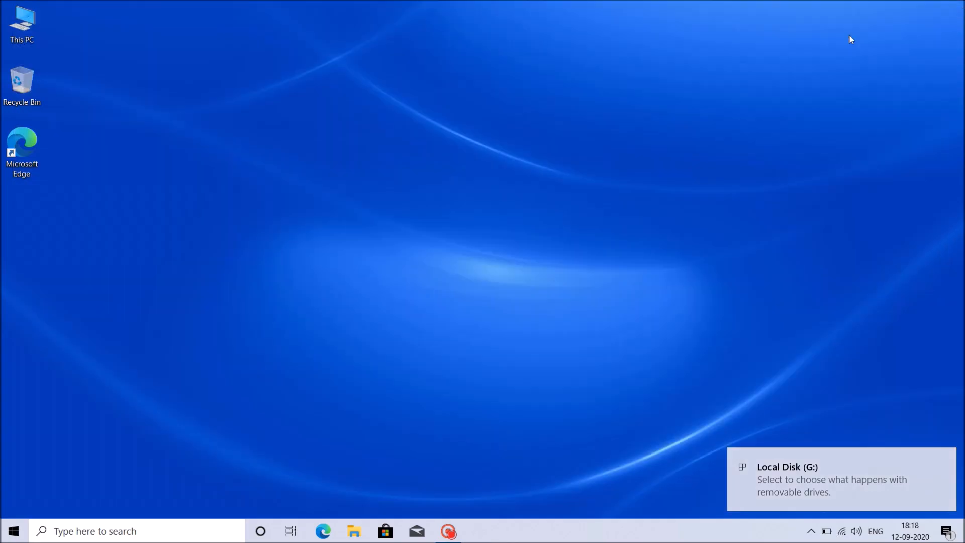